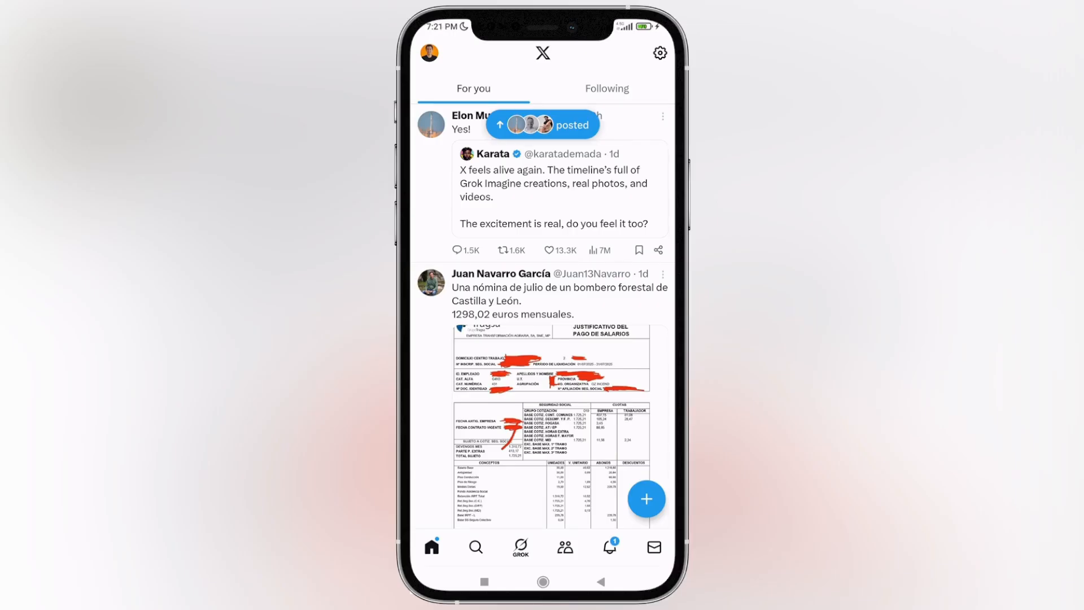
- From the profile side menu, expand Settings & Support and open Settings and privacy
{"action": "left_click", "coordinate": [428, 52]}
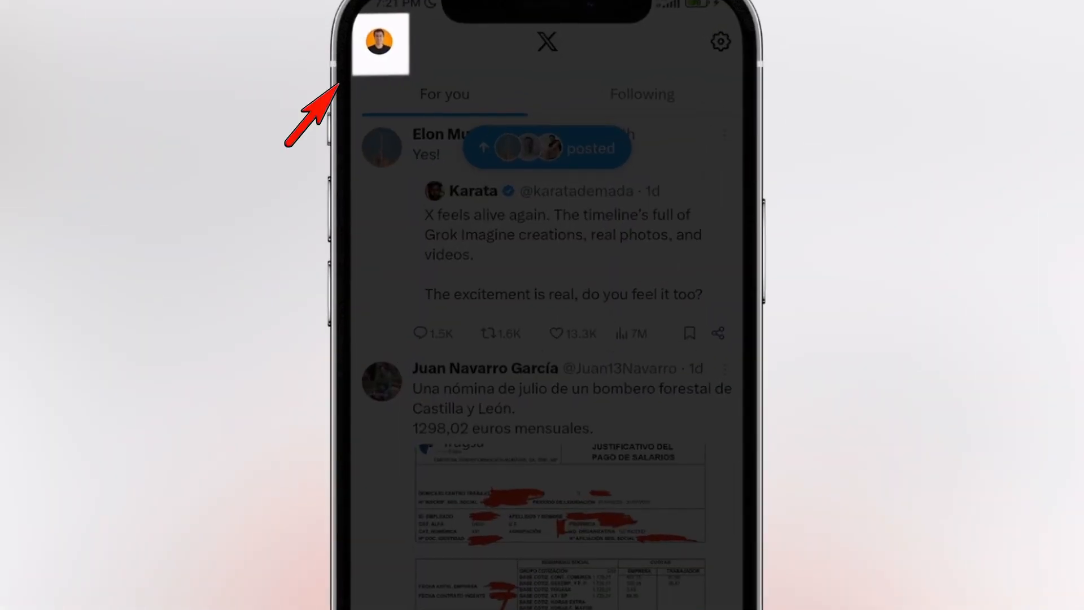
{"action": "left_click", "coordinate": [380, 43]}
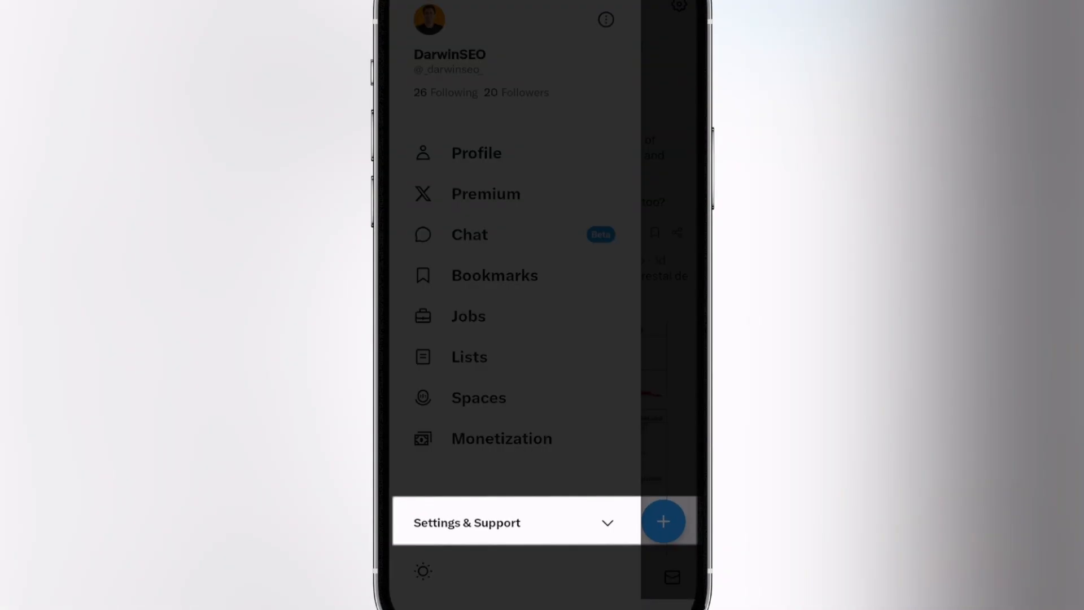
{"action": "left_click", "coordinate": [515, 521]}
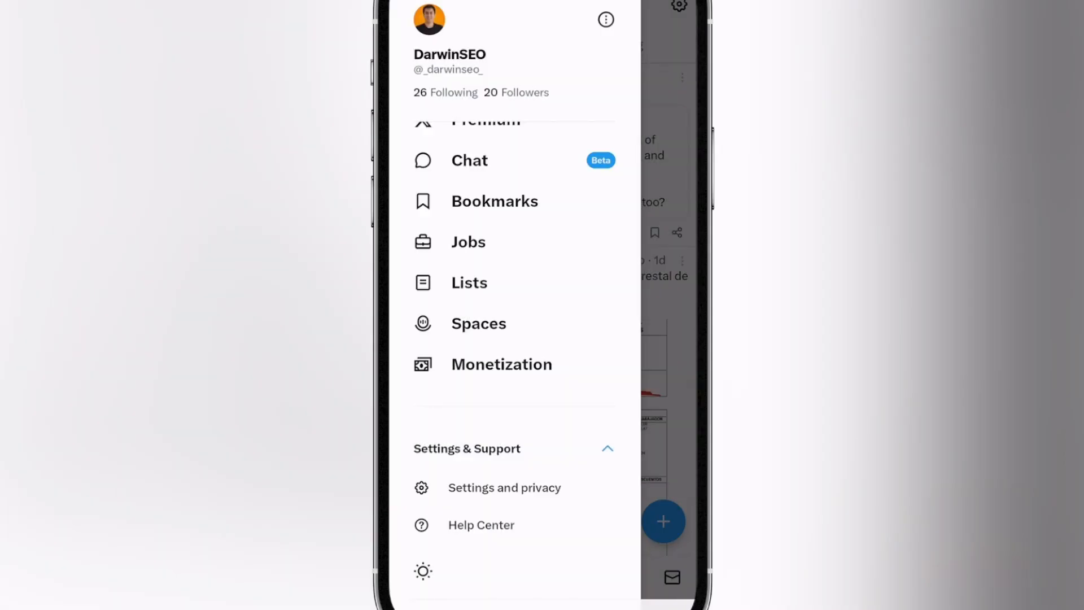
{"action": "left_click", "coordinate": [504, 487]}
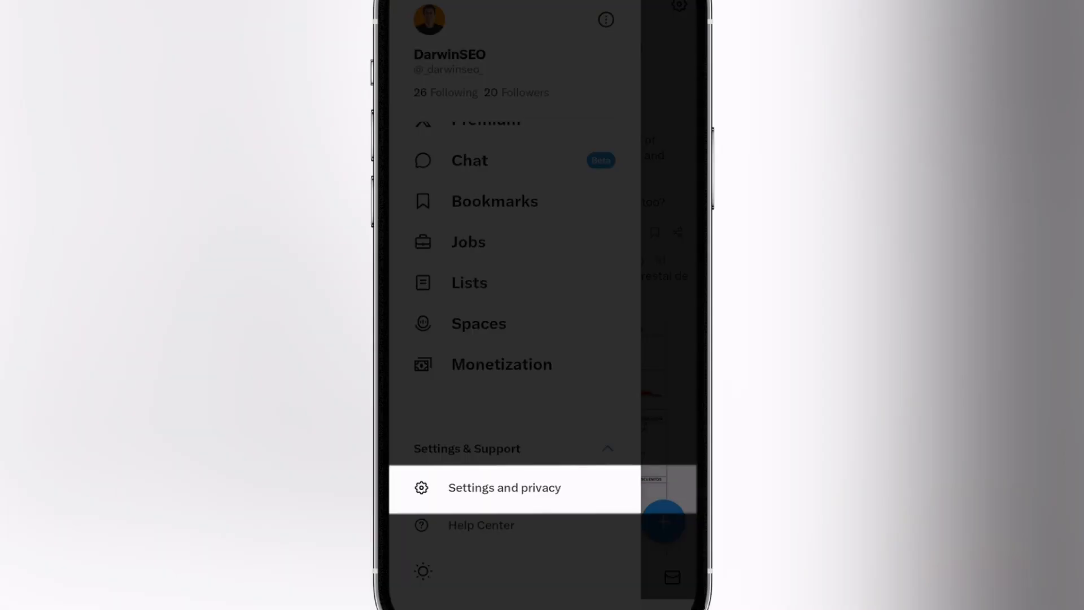
{"action": "left_click", "coordinate": [504, 487]}
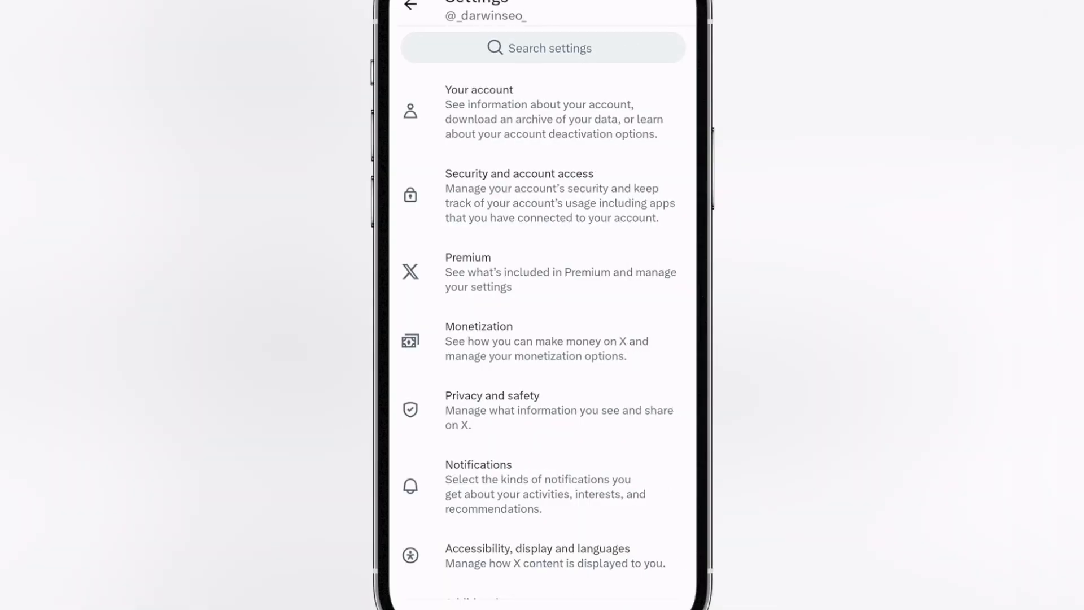
- Go through Privacy and safety and Content you see to the Sensitive media preferences
{"action": "left_click", "coordinate": [542, 407]}
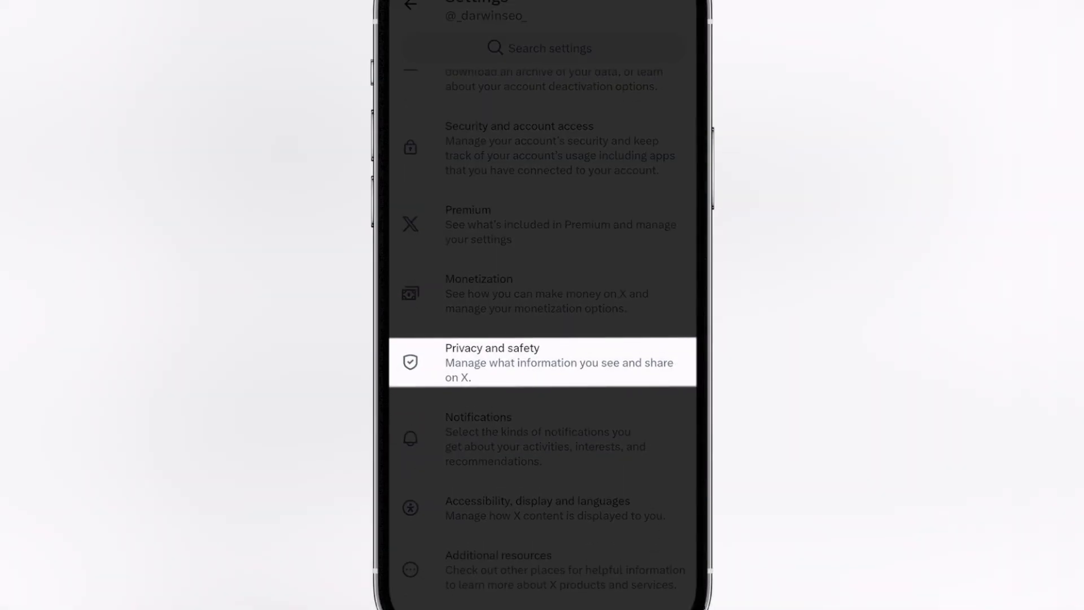
{"action": "left_click", "coordinate": [542, 361]}
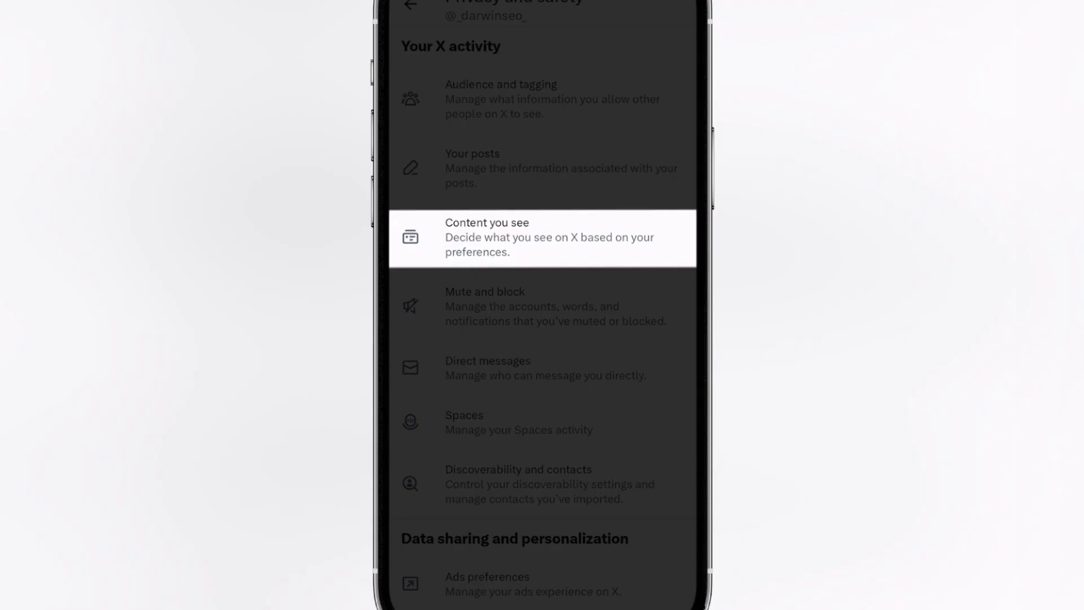
{"action": "left_click", "coordinate": [542, 237]}
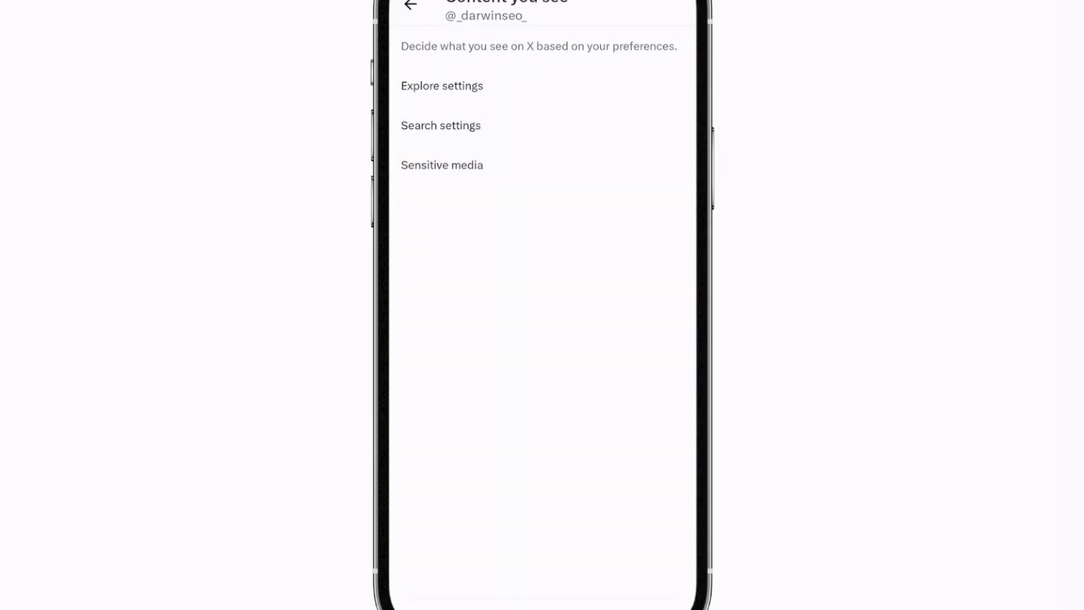
{"action": "left_click", "coordinate": [441, 164]}
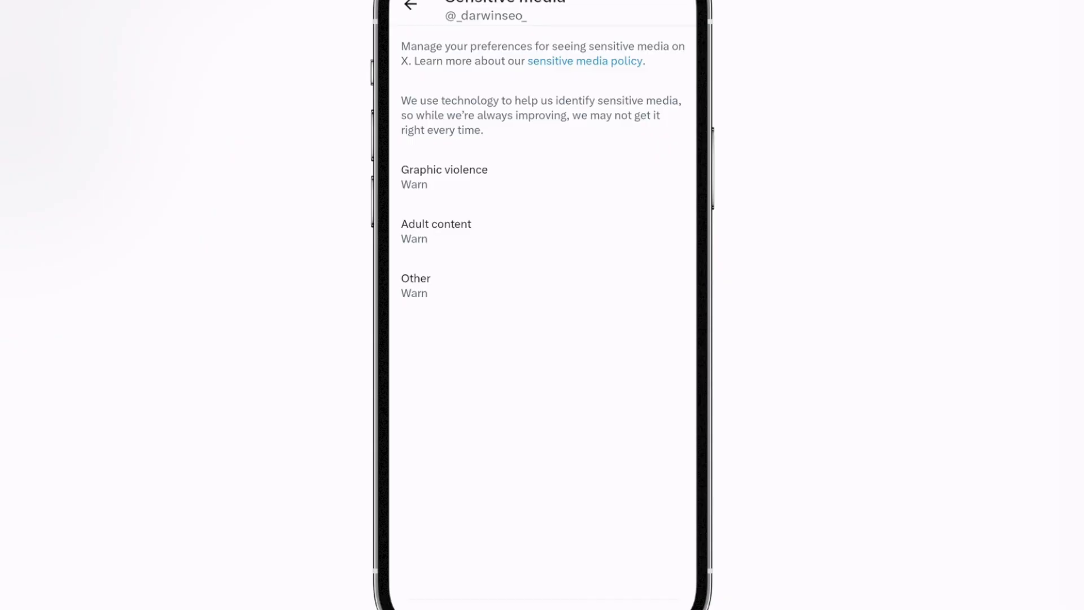
- Open the Graphic violence options and choose Show all
{"action": "left_click", "coordinate": [542, 177]}
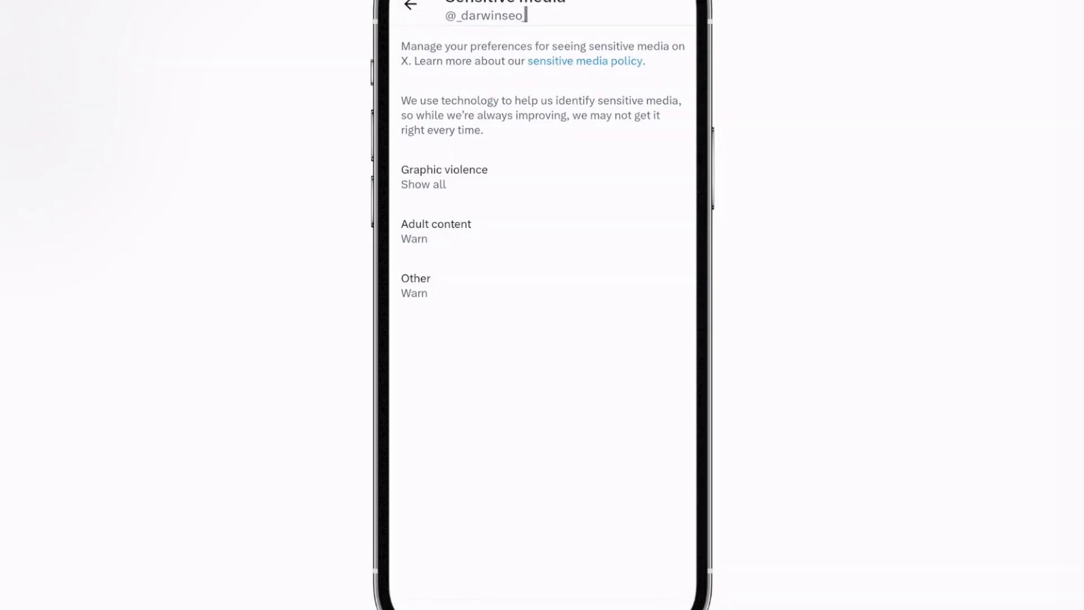
- Set Adult content and Other to Show all, then back out to content preferences
{"action": "left_click", "coordinate": [540, 230]}
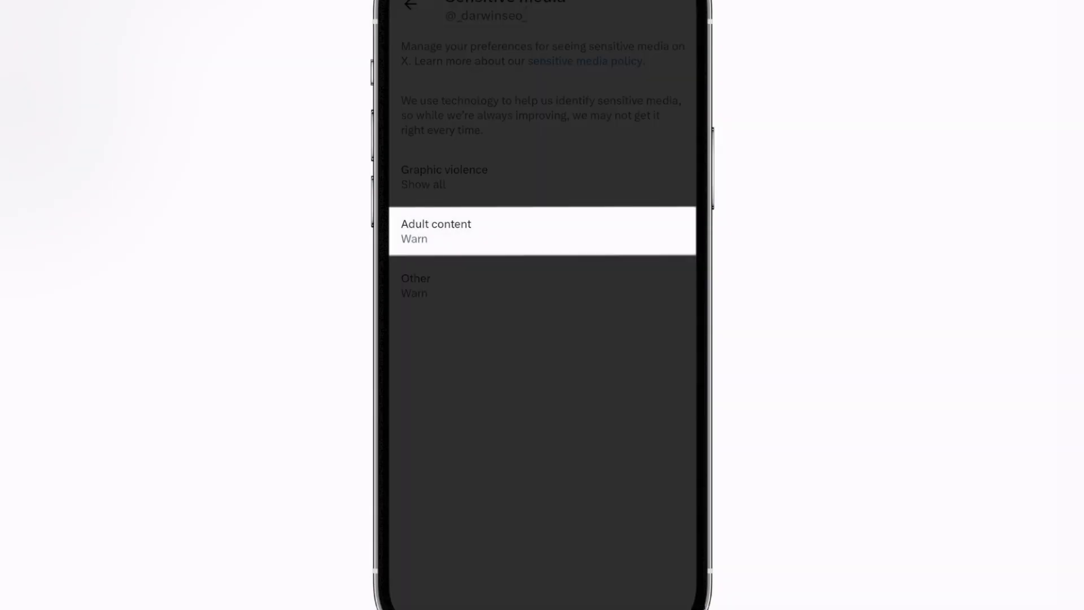
{"action": "left_click", "coordinate": [541, 231]}
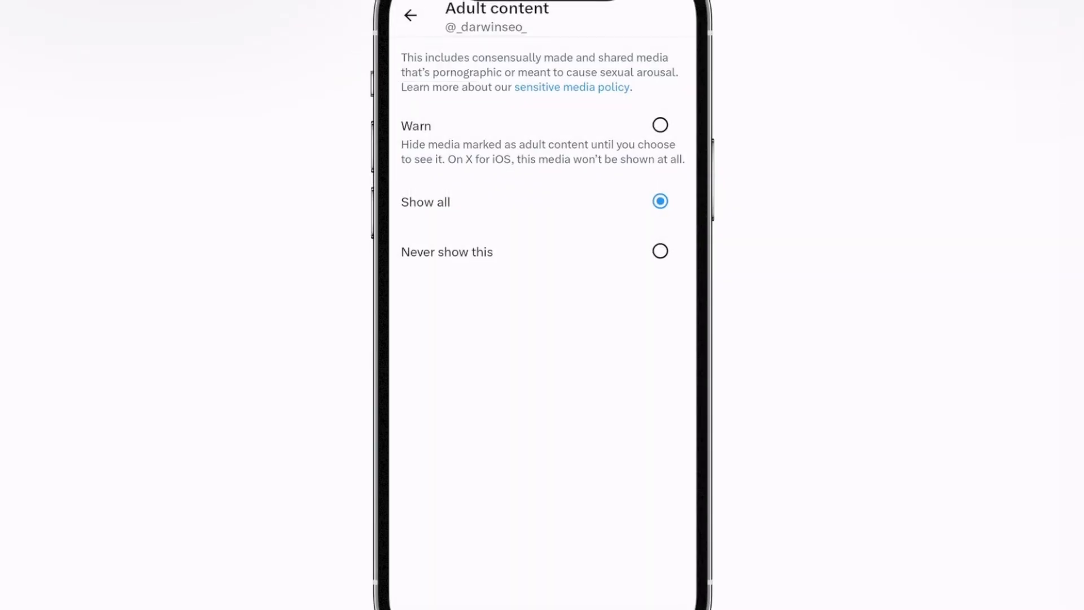
{"action": "left_click", "coordinate": [410, 16]}
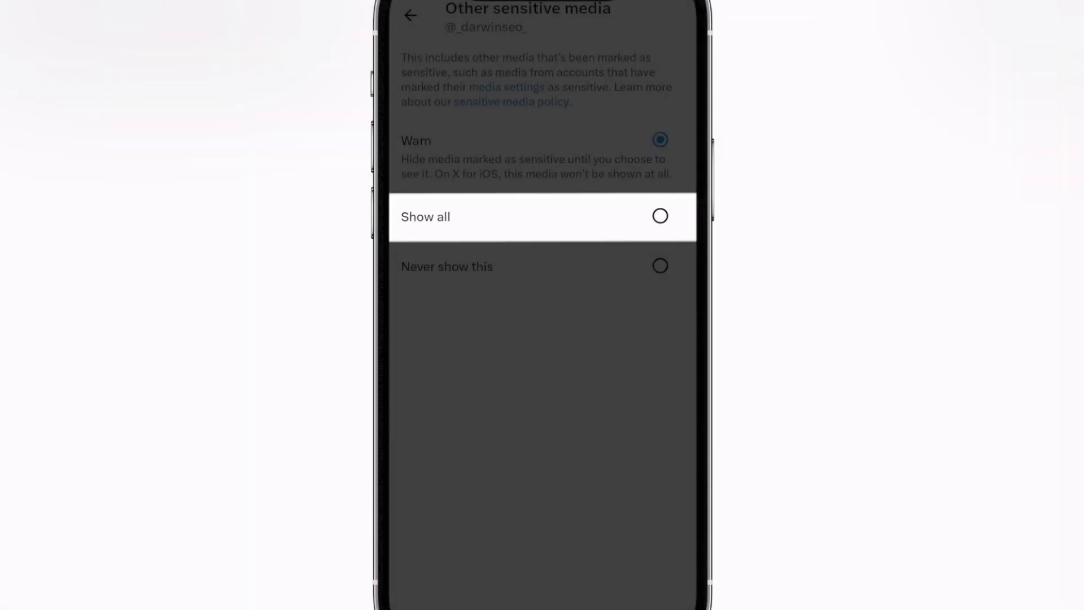
{"action": "left_click", "coordinate": [658, 216]}
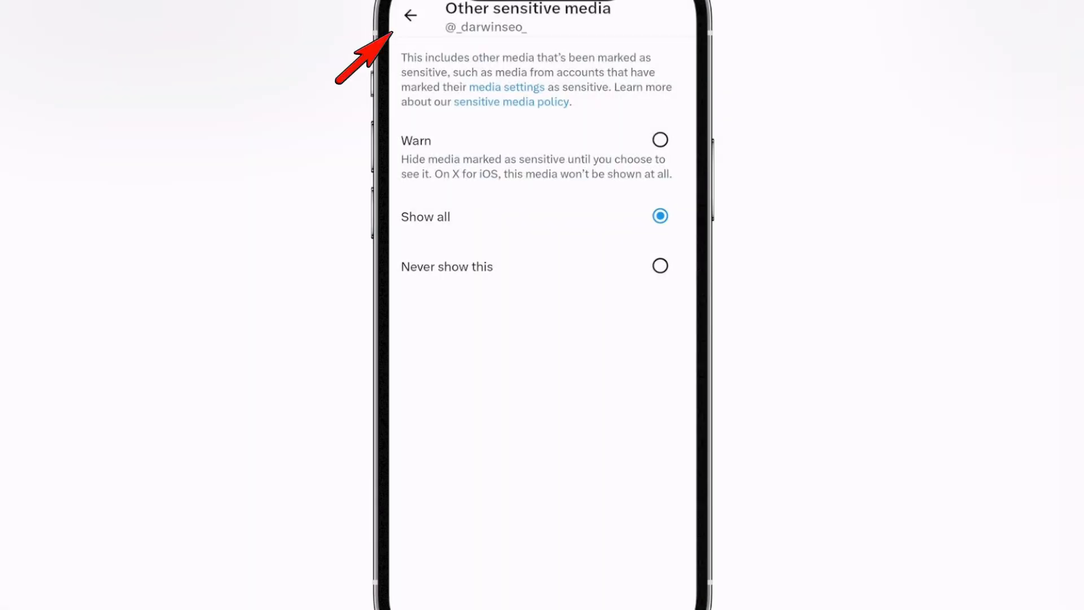
{"action": "left_click", "coordinate": [409, 15]}
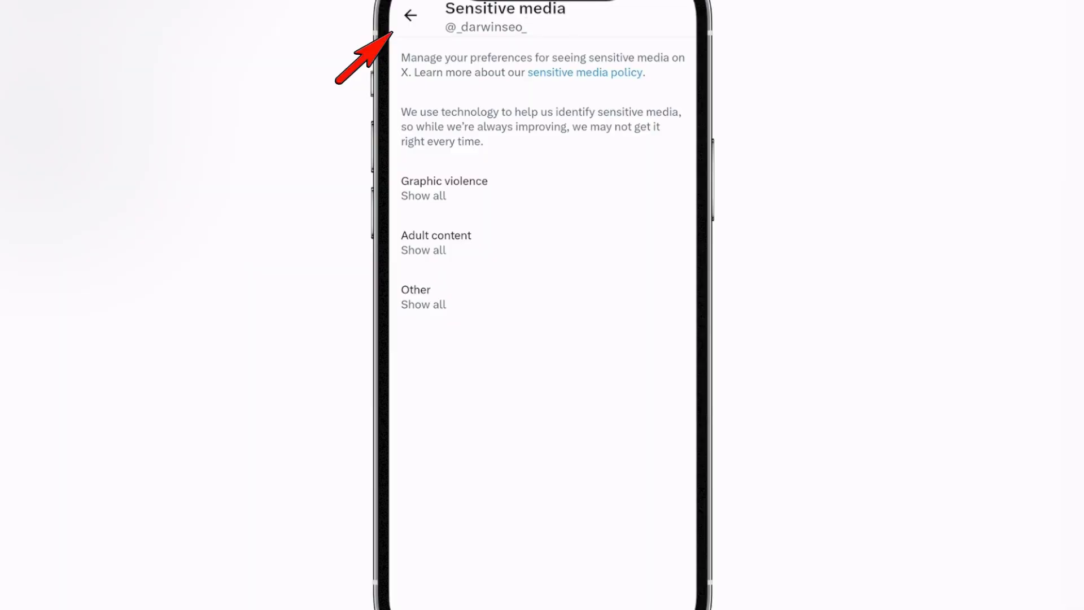
{"action": "left_click", "coordinate": [409, 15]}
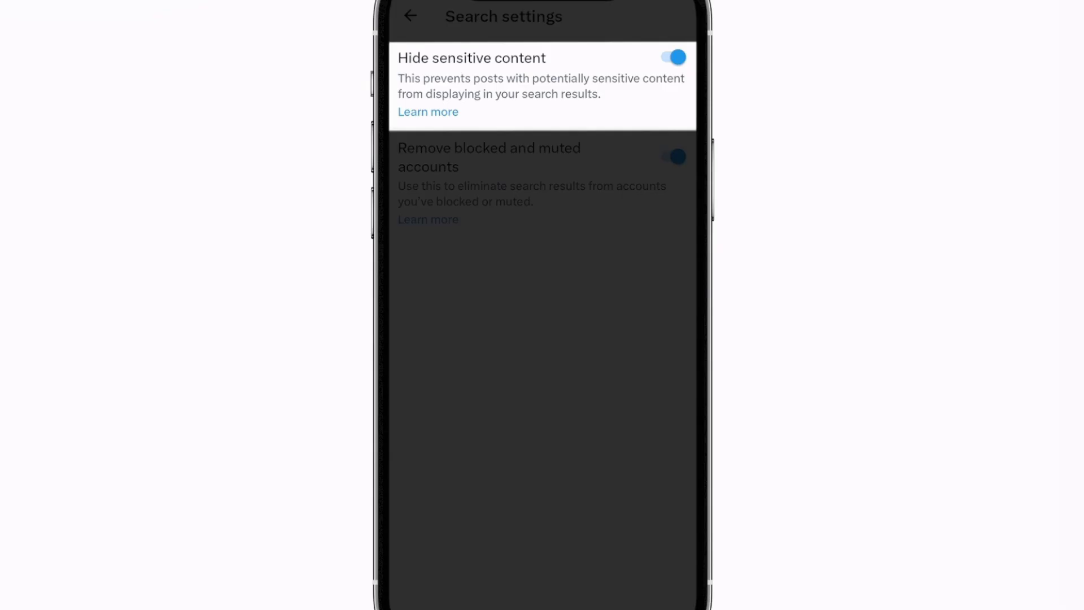
- Switch off Hide sensitive content in the Search settings
{"action": "left_click", "coordinate": [672, 157]}
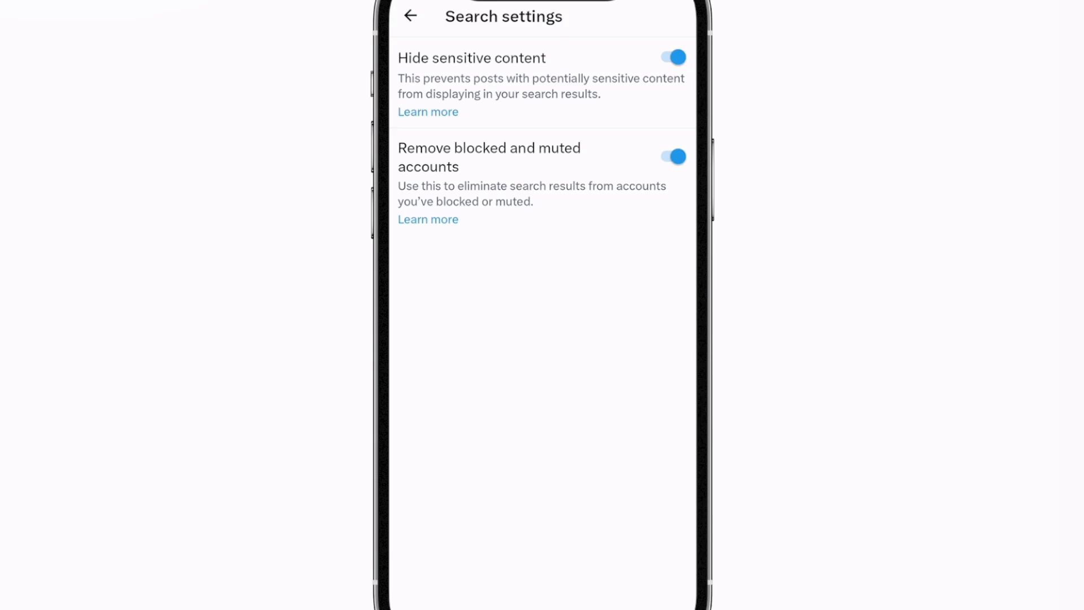
{"action": "left_click", "coordinate": [668, 57]}
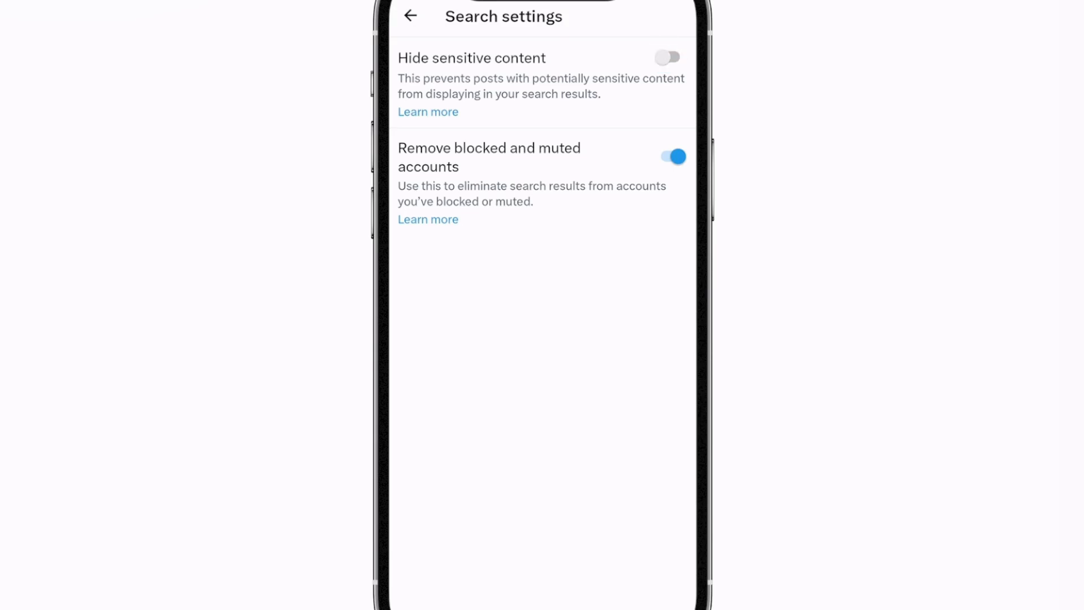